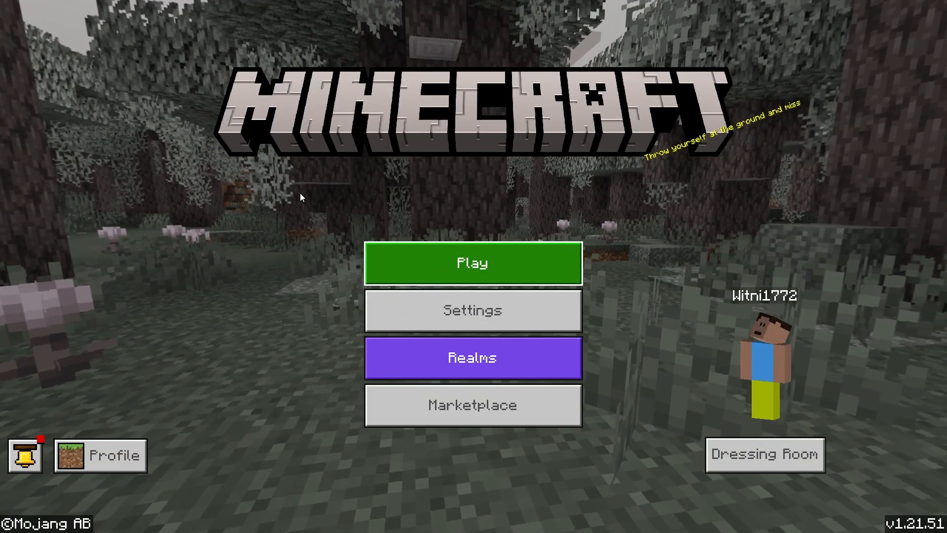
Bring up My World's edit settings and scroll to its File management options
click(471, 262)
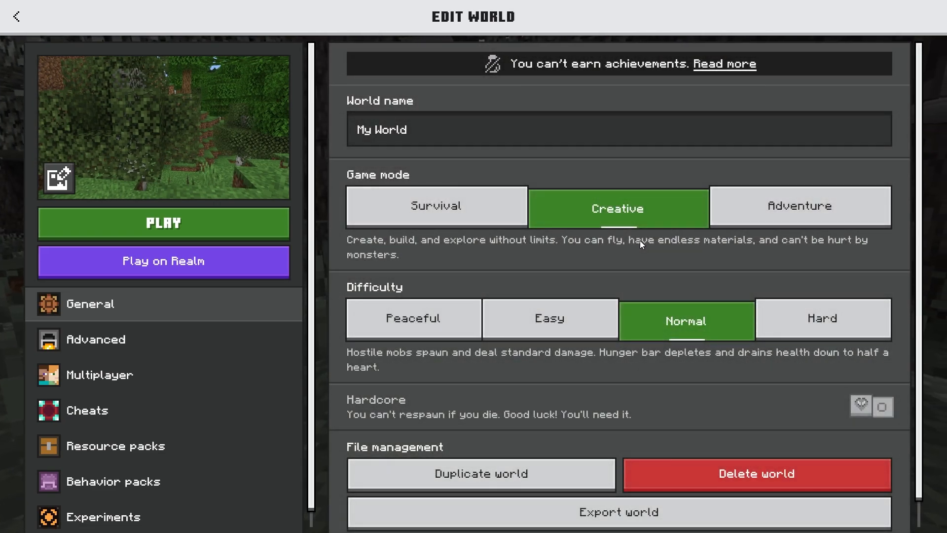
scroll(down, 3)
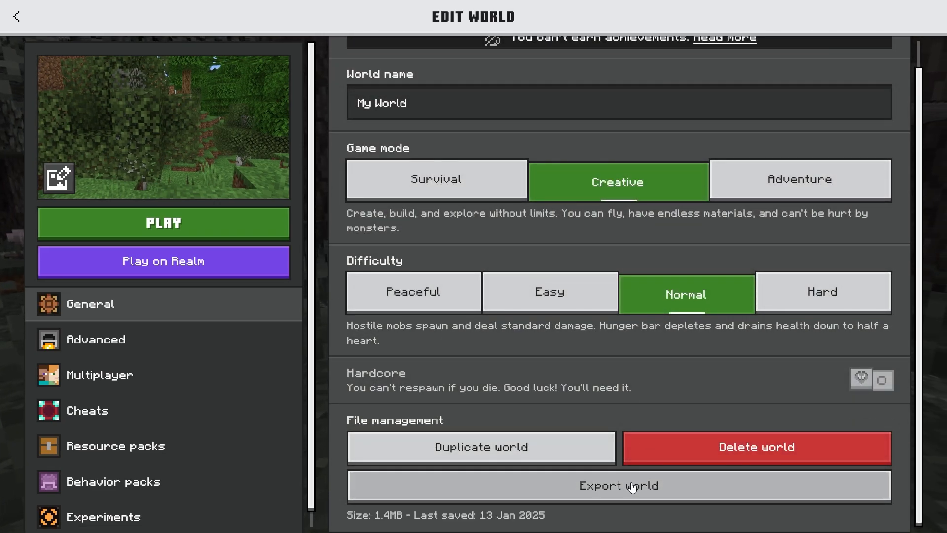
Export the world as a .mcworld with Clear player data turned on
click(617, 485)
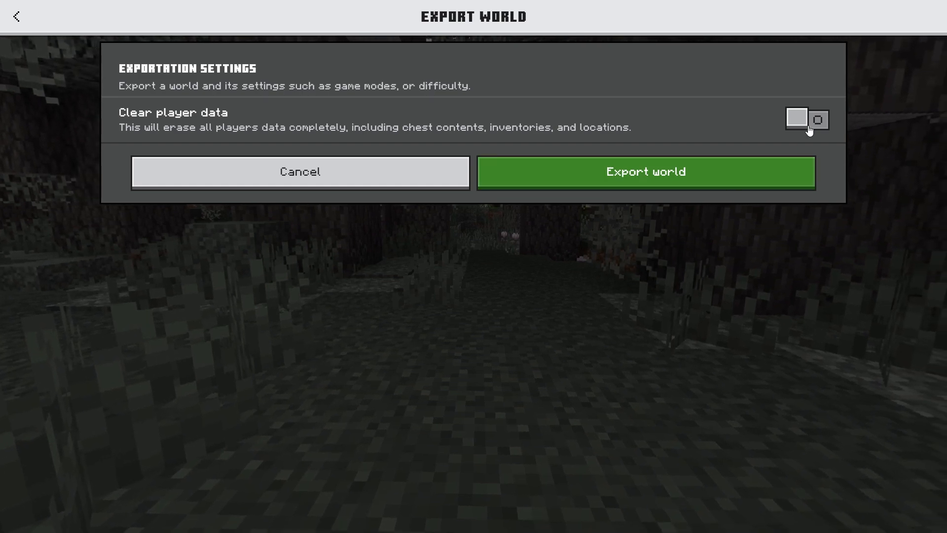
click(806, 118)
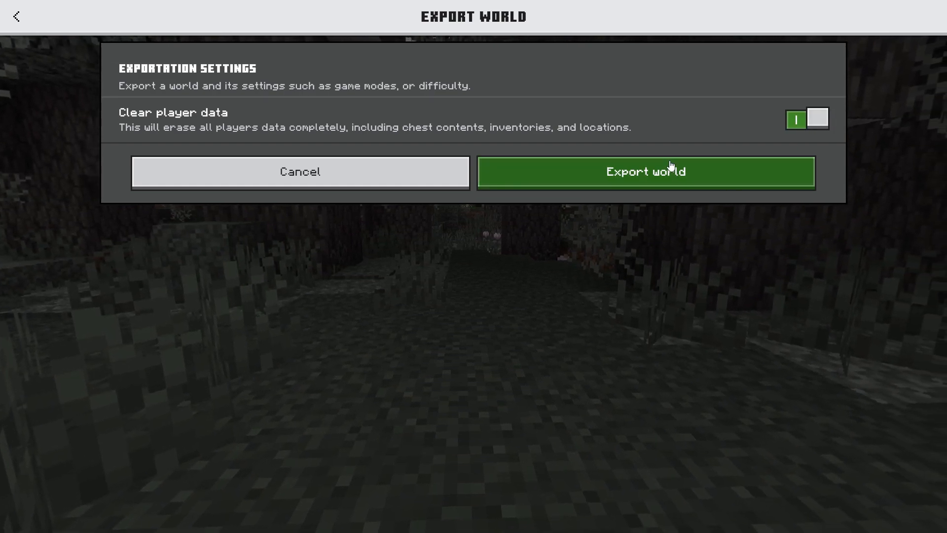
click(645, 172)
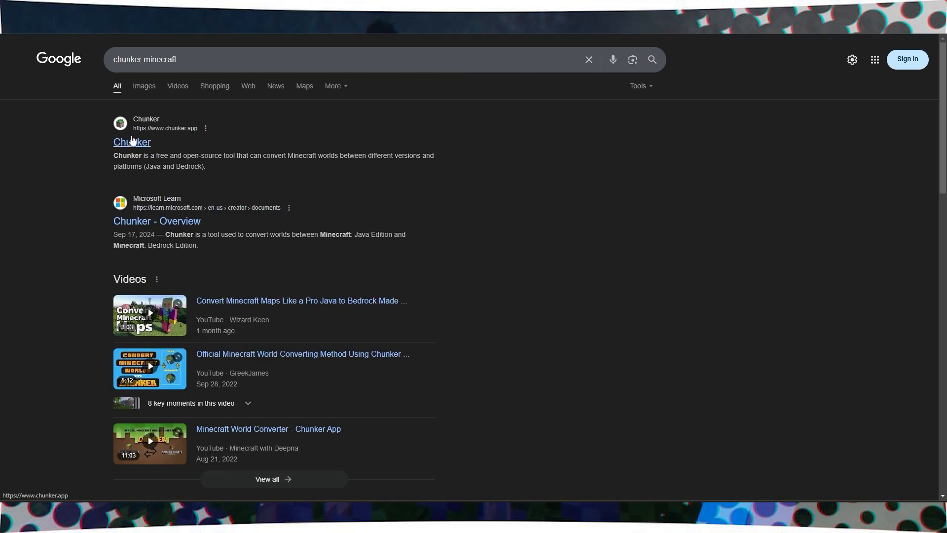
Go to the Chunker website from the Google search results
click(131, 142)
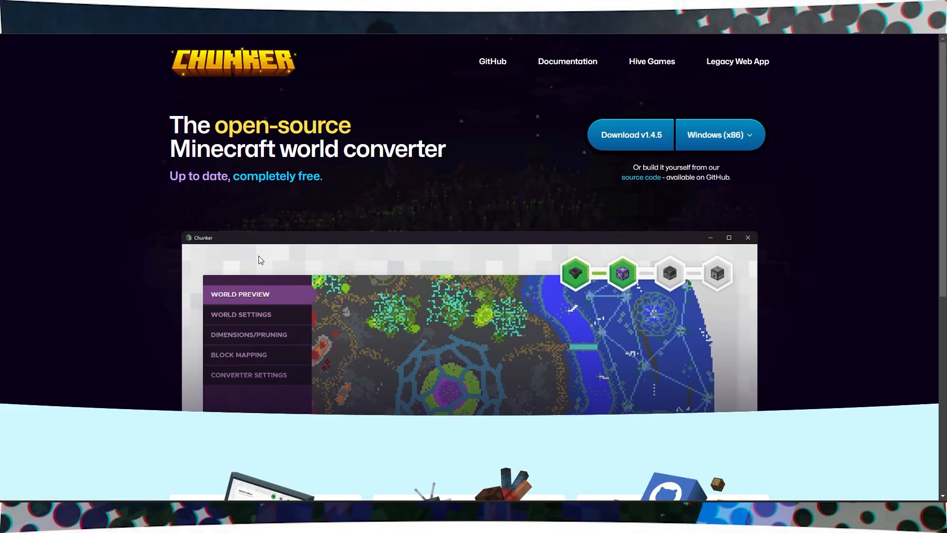
mouse_move(630, 135)
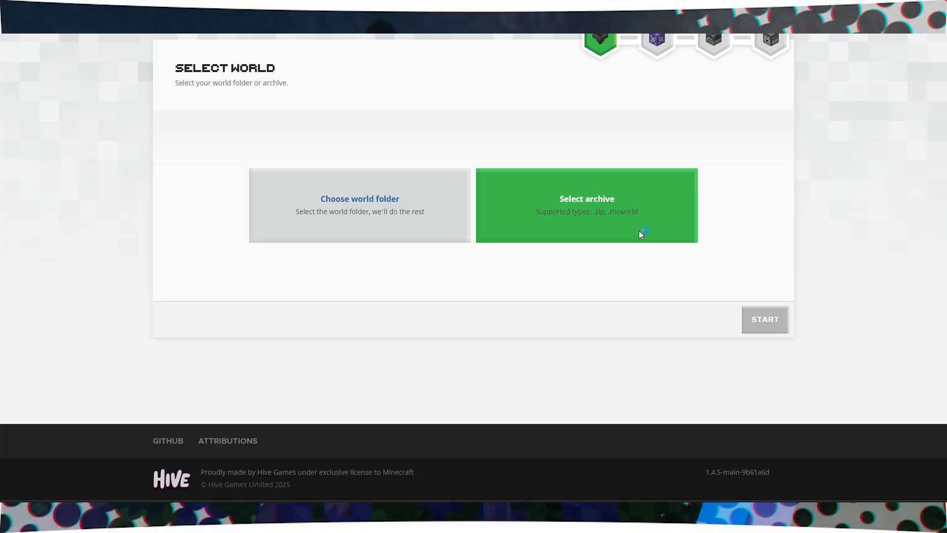
Load the exported FunLand .mcworld archive in Chunker and switch to Advanced Mode
click(585, 205)
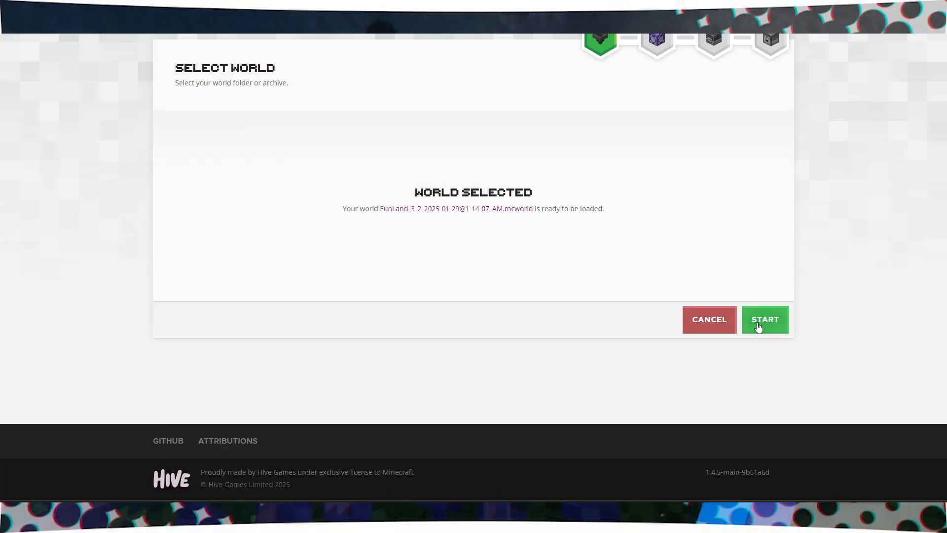
click(764, 319)
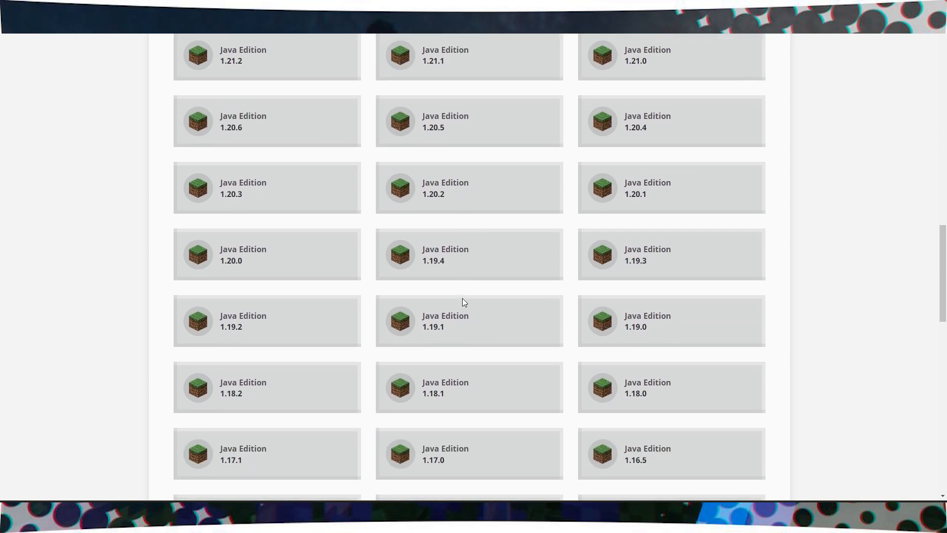
scroll(down, 3)
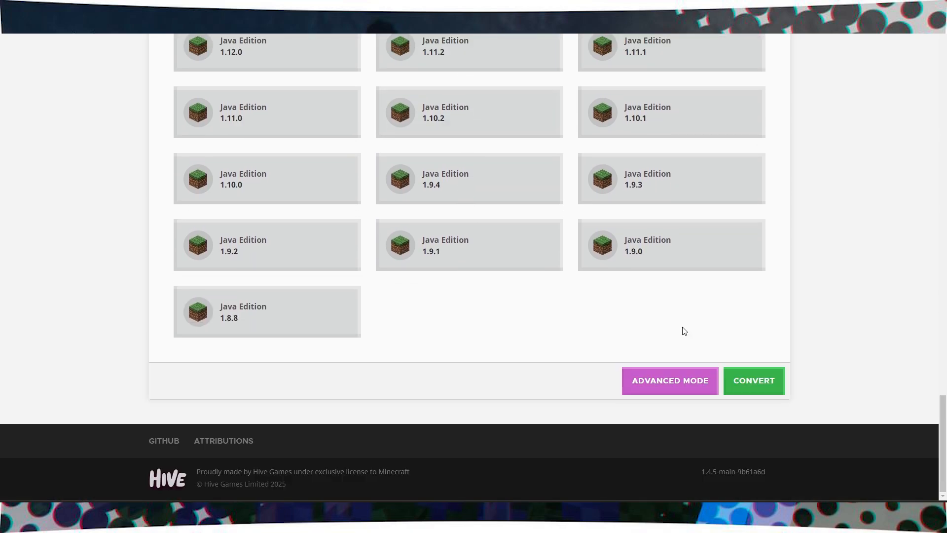
click(752, 381)
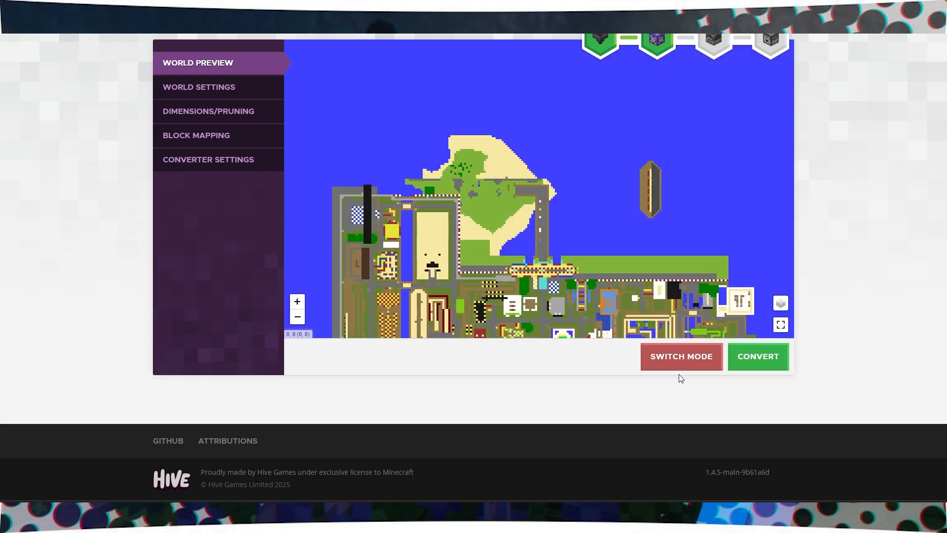
Review Block Mapping and Converter Settings, convert FunLand to Java 1.21.0 and save the zip
click(199, 87)
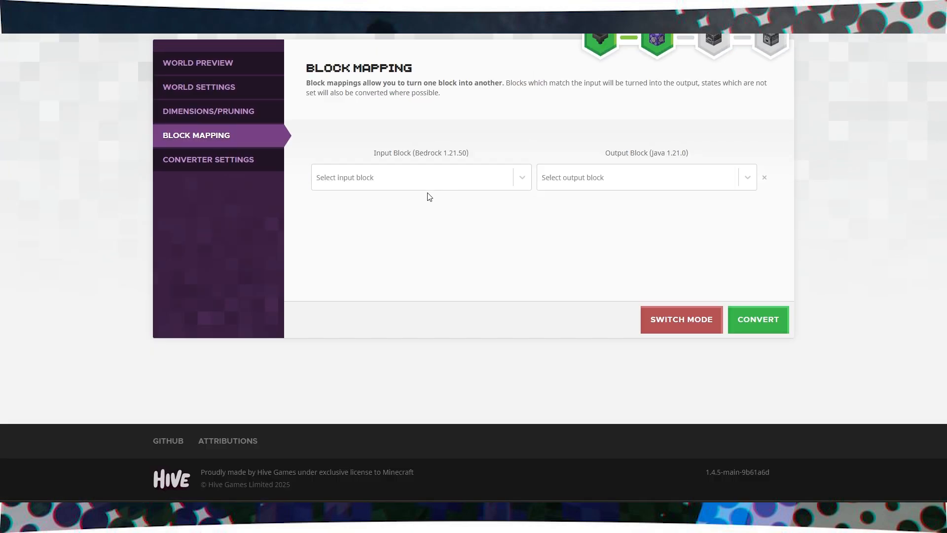
click(208, 159)
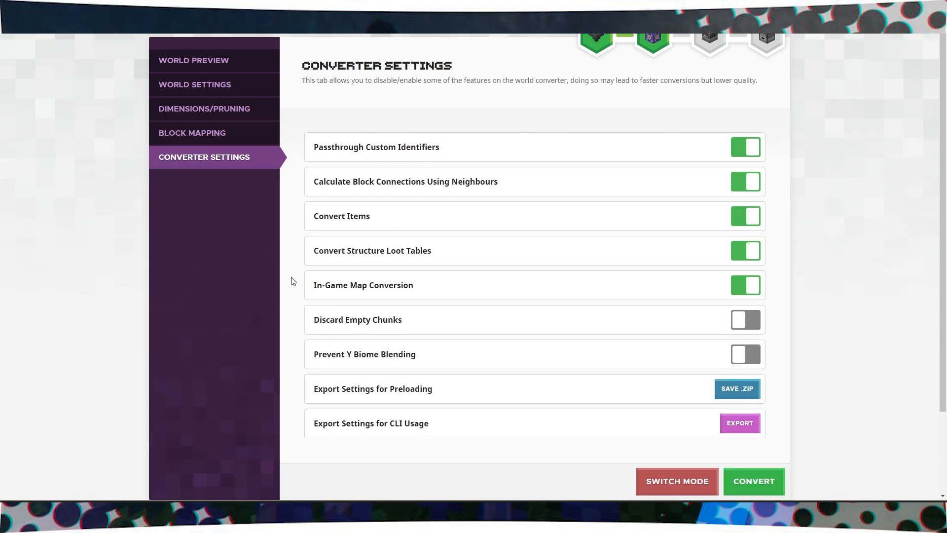
click(753, 480)
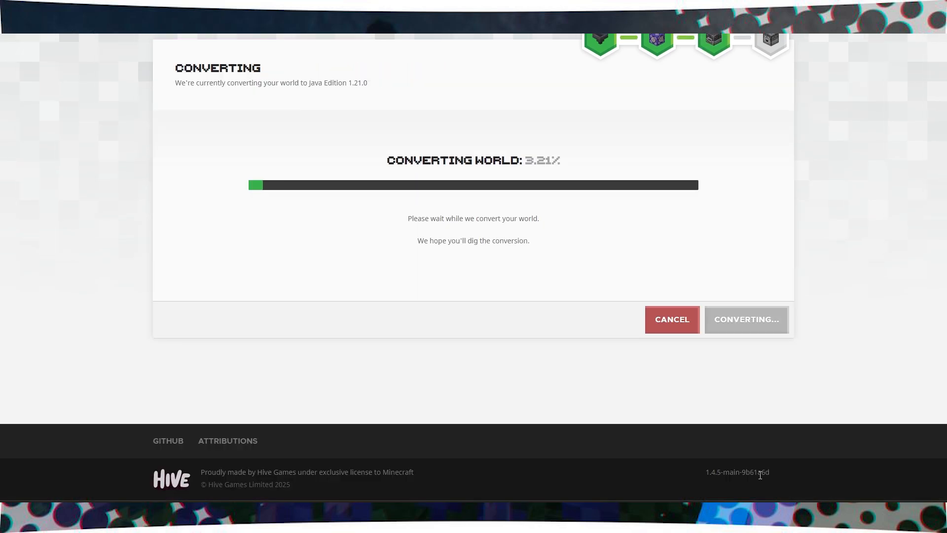
click(766, 318)
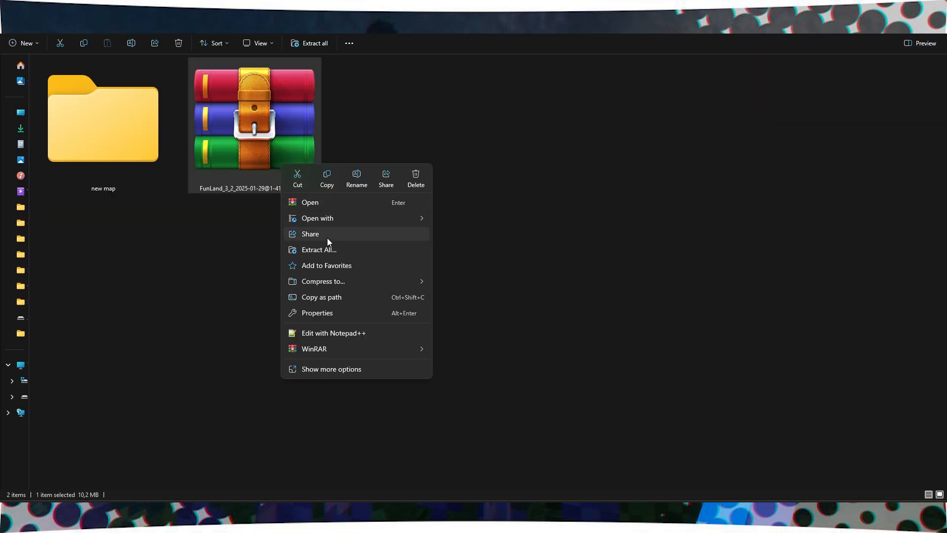
Extract the converted FunLand zip with the new map folder as destination
click(319, 249)
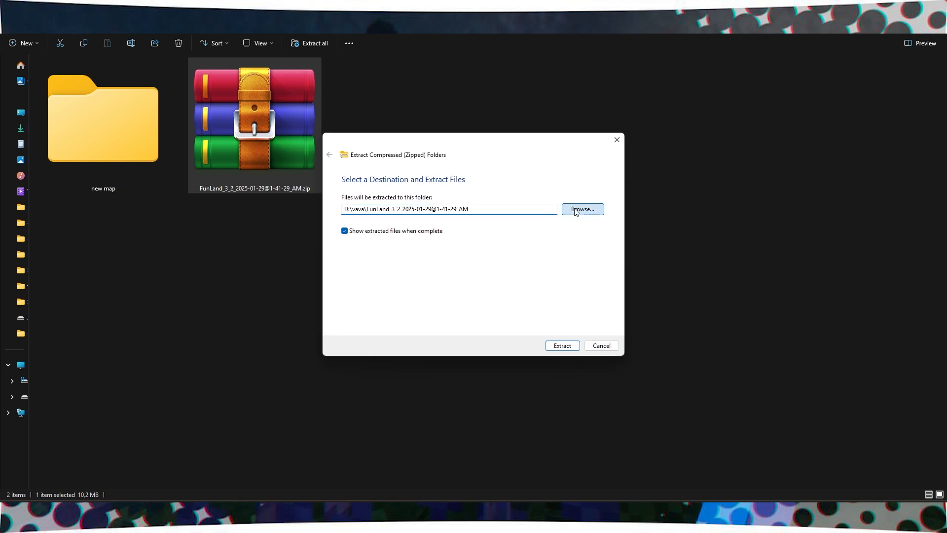
click(581, 209)
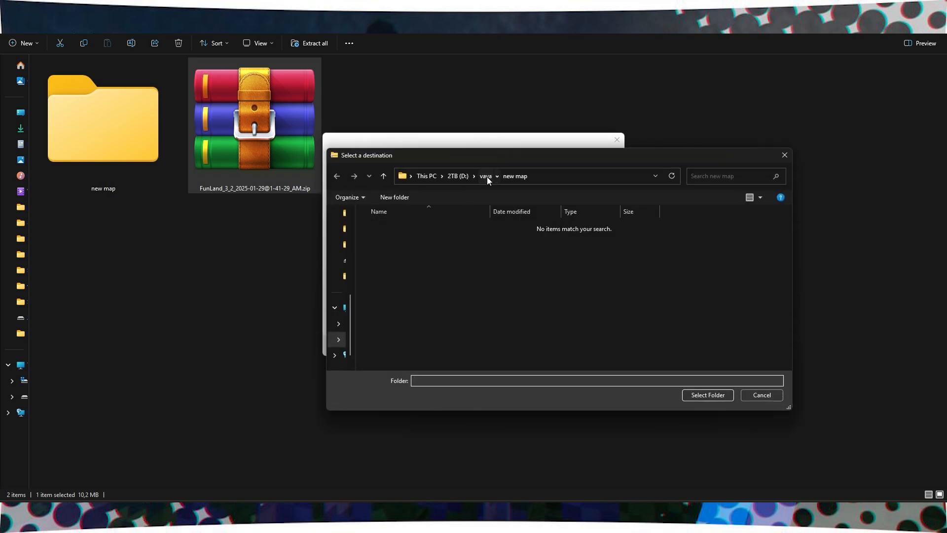
click(706, 394)
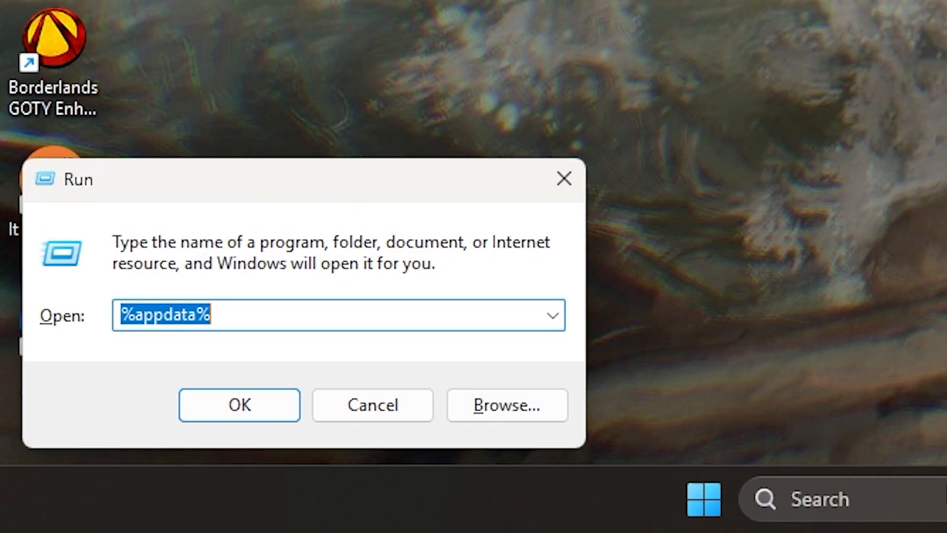
Run %appdata% to reach Roaming and enter the .minecraft folder
click(239, 405)
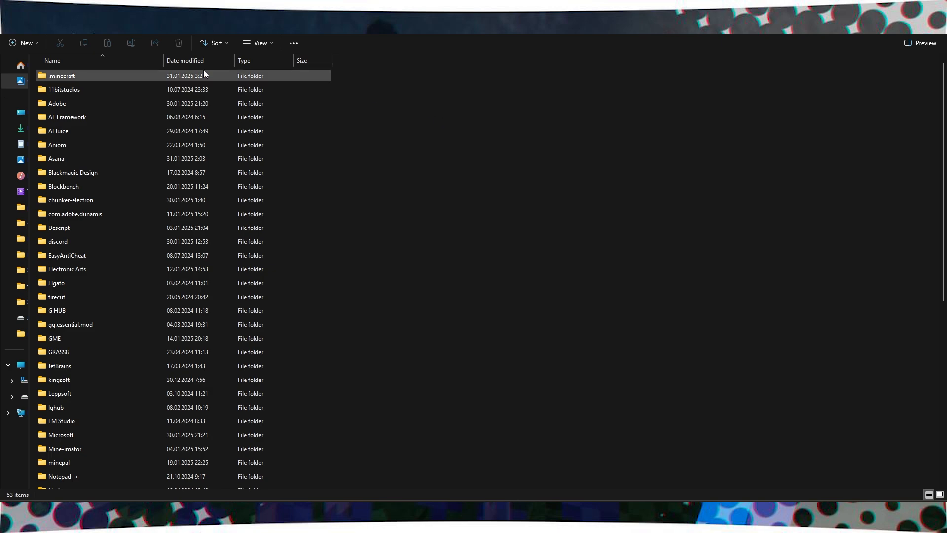
double_click(62, 75)
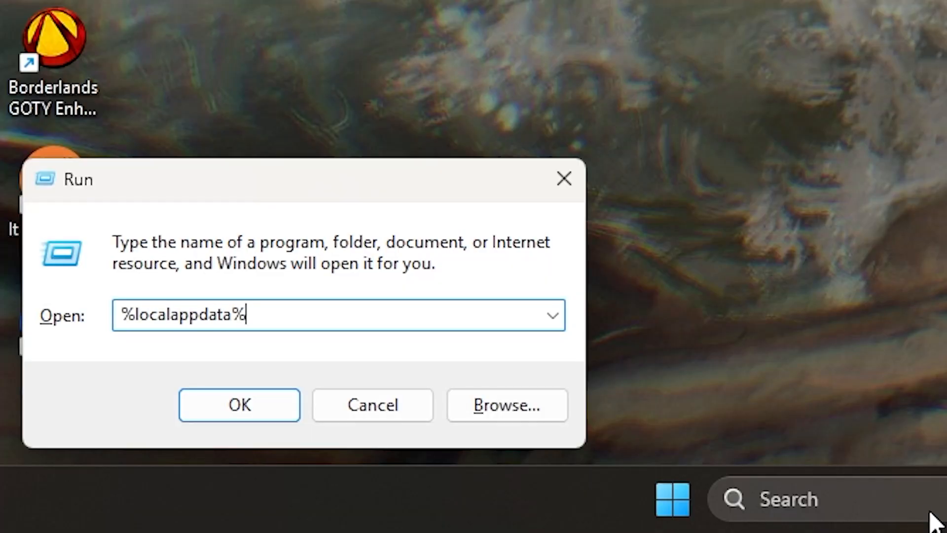
Run %localappdata% and enter the Microsoft.MinecraftUWP_8wekyb3d8bbwe package folder
click(239, 404)
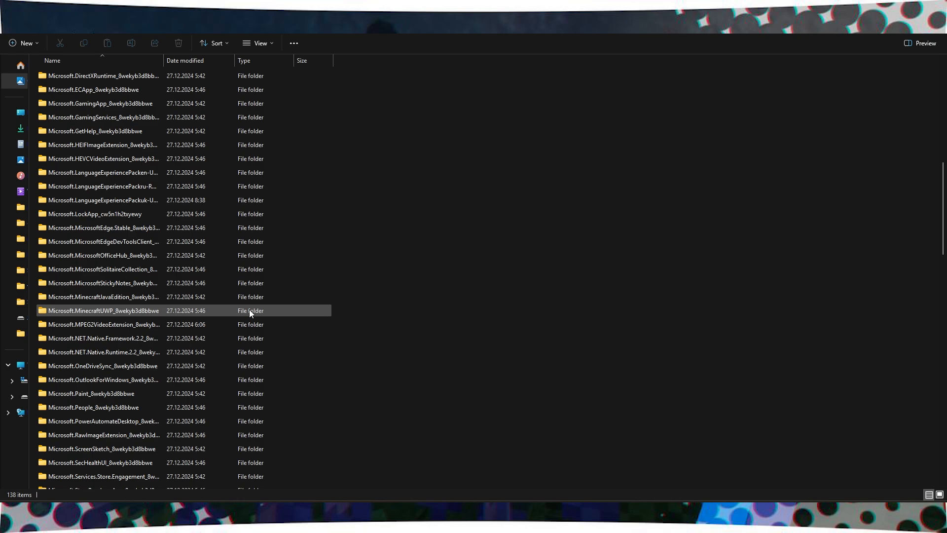
double_click(99, 310)
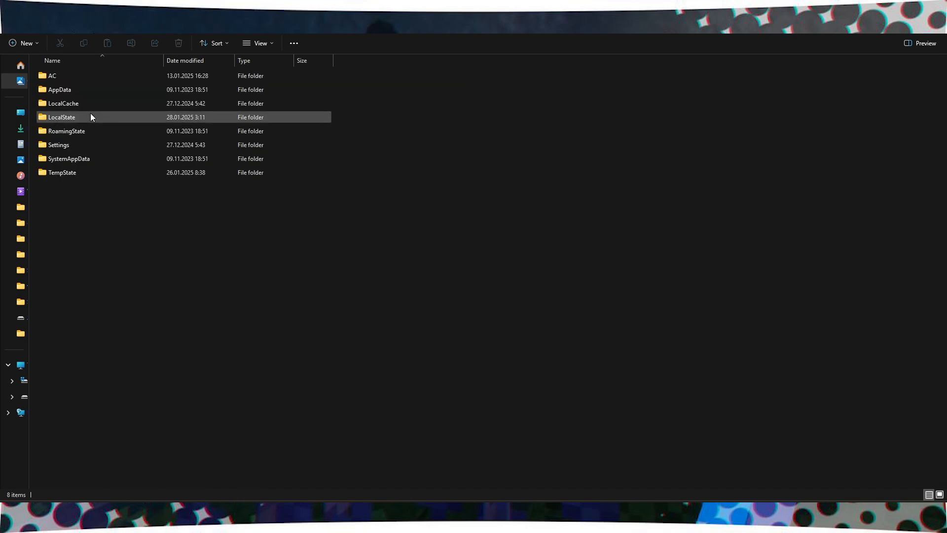